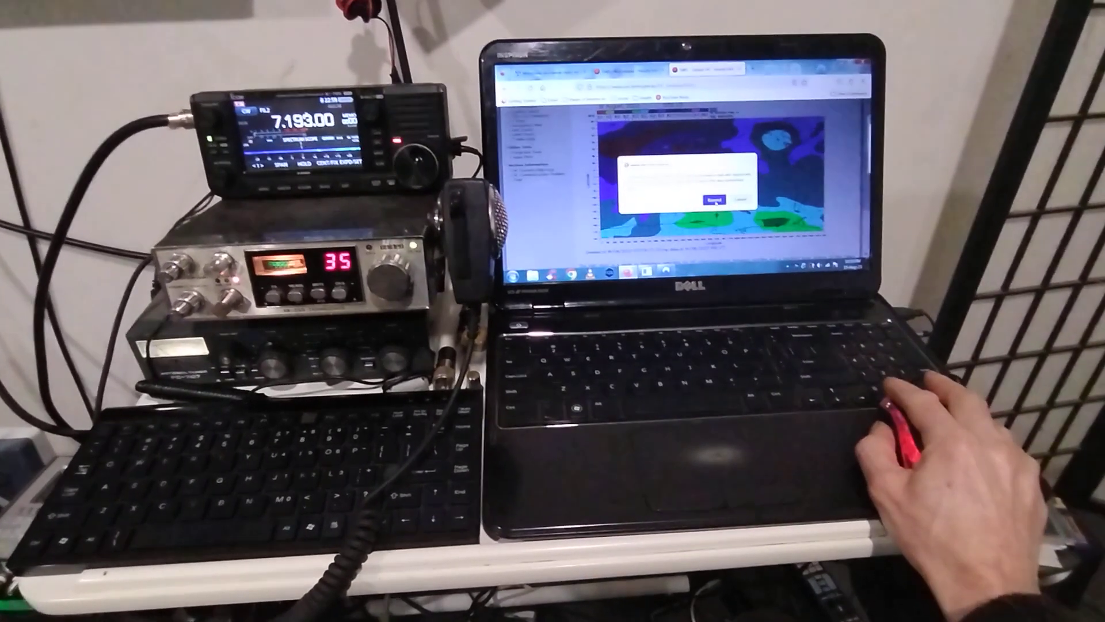
# - Dismiss the pop-up notice covering the SWS global HF hourly frequency map
pyautogui.click(711, 198)
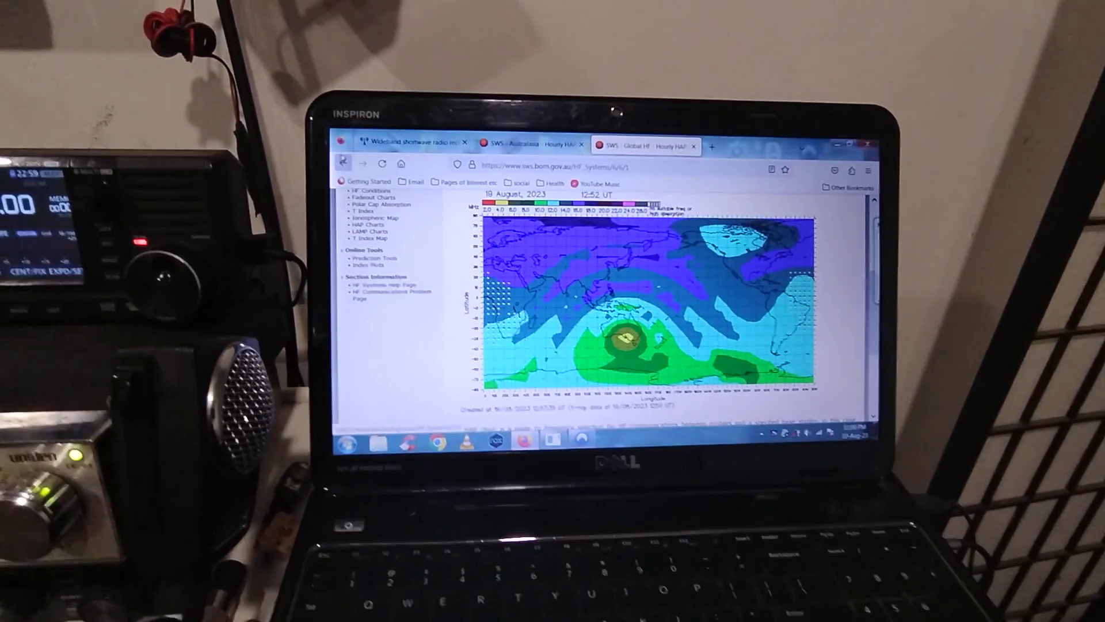
# - From the KiwiSDR map, start the VE6JY Lamont, Alberta receiver near 7193 kHz CW
pyautogui.click(416, 141)
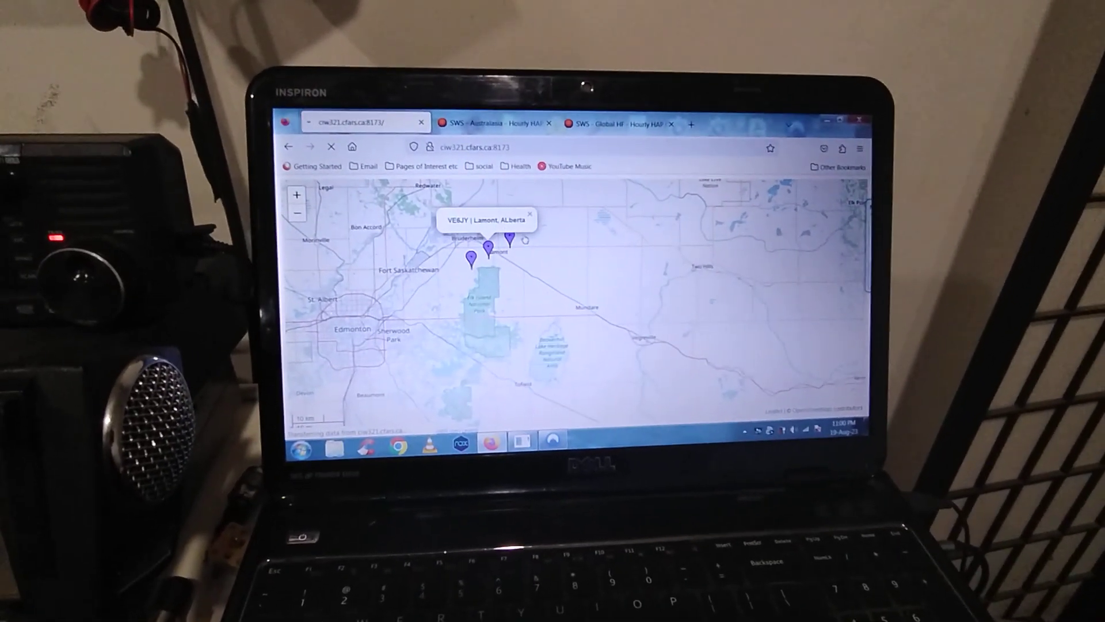
pyautogui.click(332, 147)
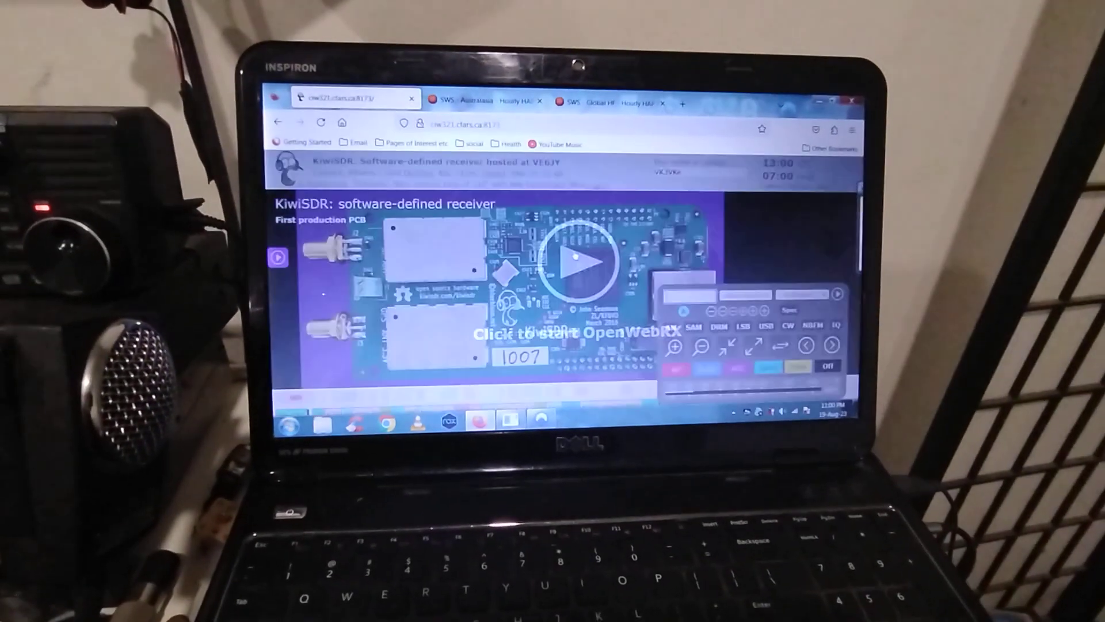
pyautogui.click(578, 262)
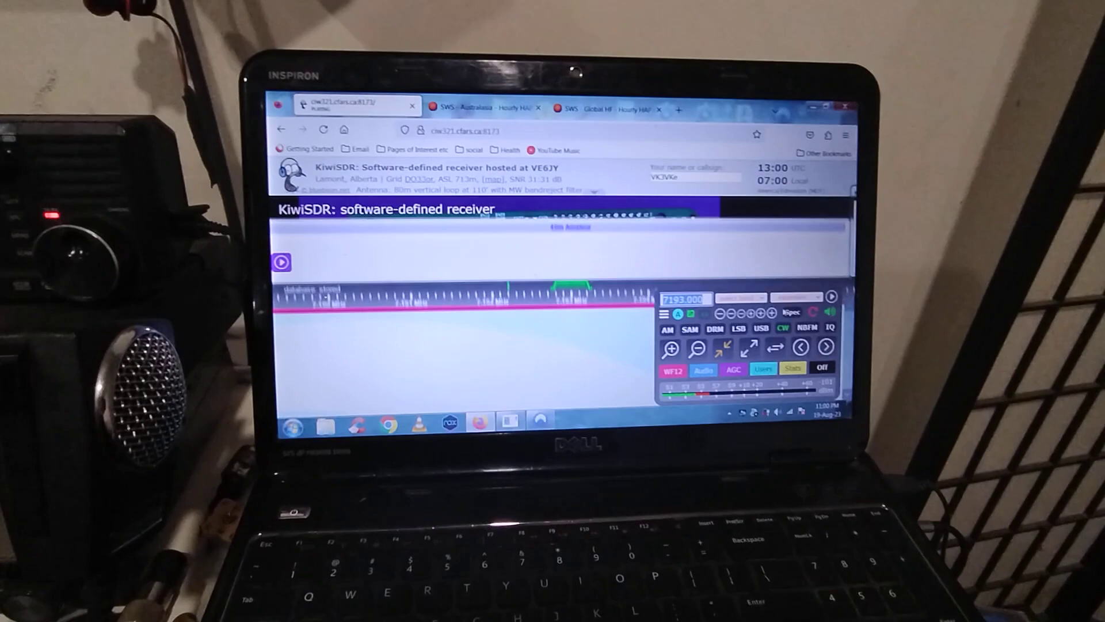